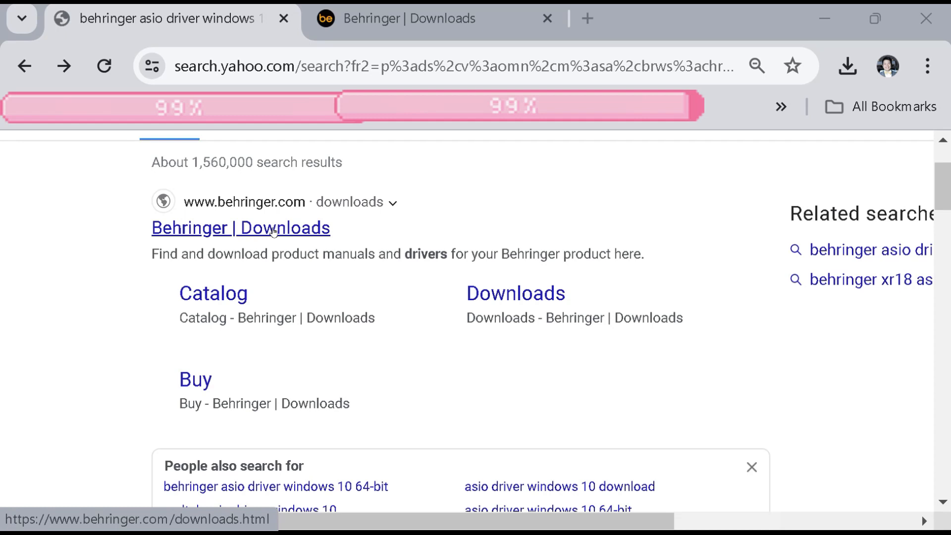
Step: Reach the Behringer Download Center and search it for 'xr18 driver'
click(240, 228)
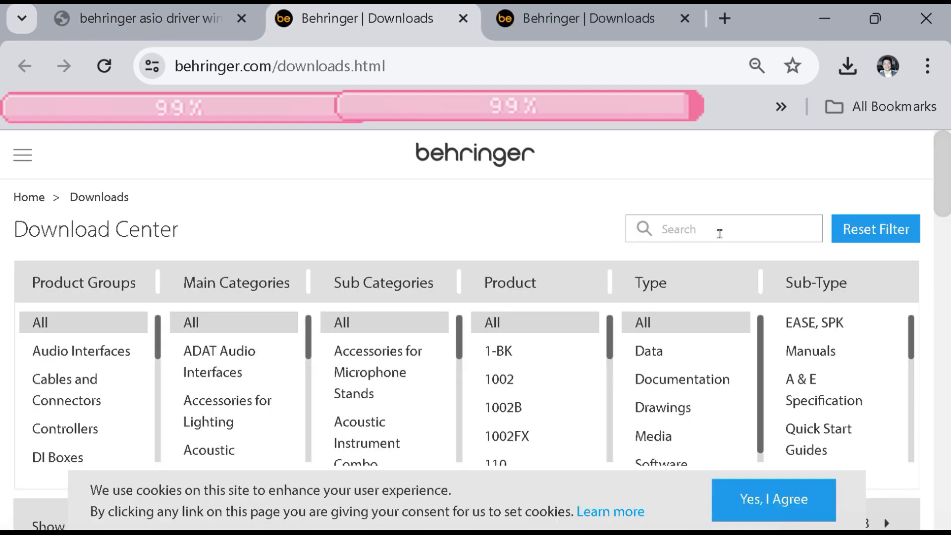
click(722, 229)
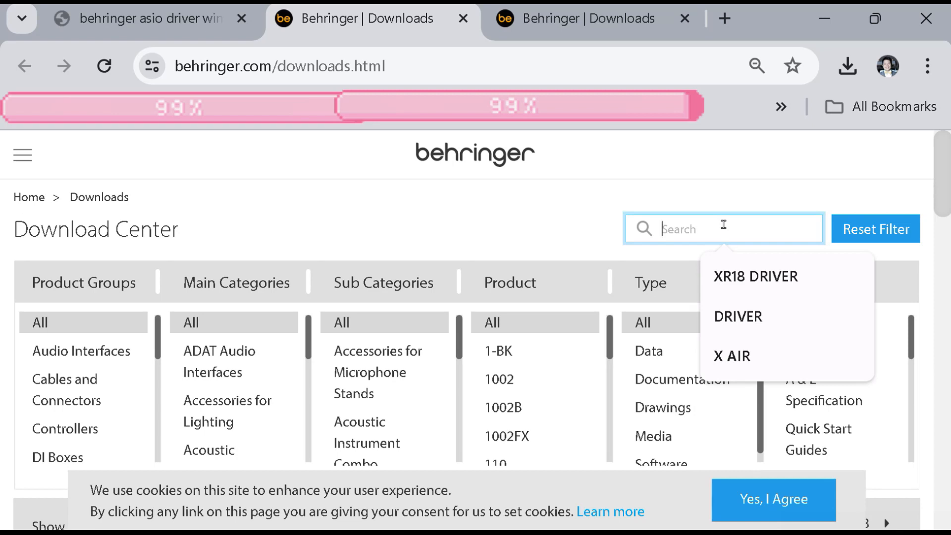
text(xr18 driver)
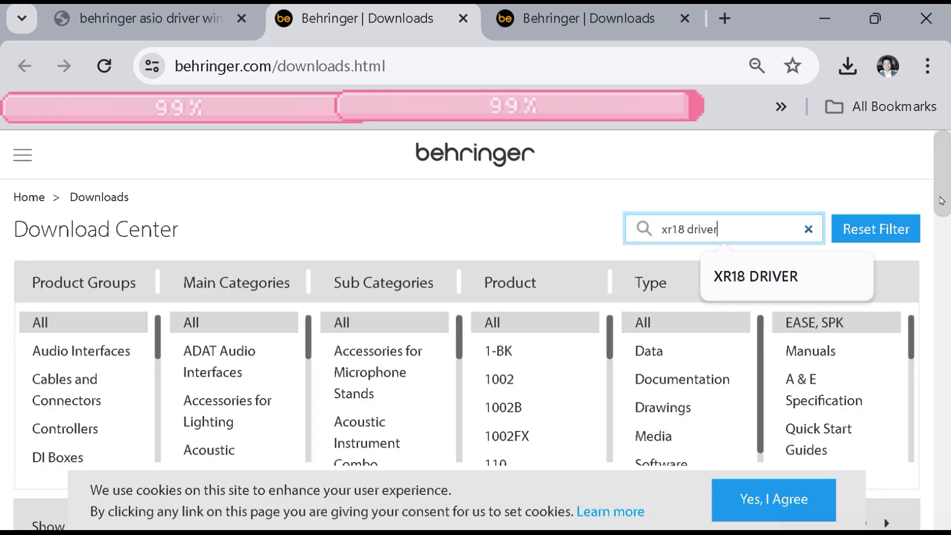
Step: Scroll the results down to the XR18 downloads list with the Windows-Driver 4.59 entry
scroll(down, 3)
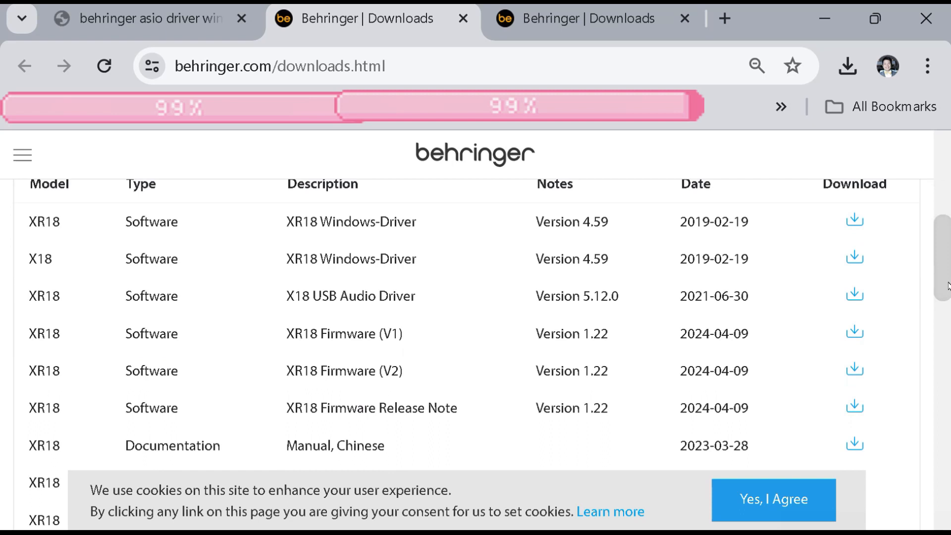
scroll(down, 3)
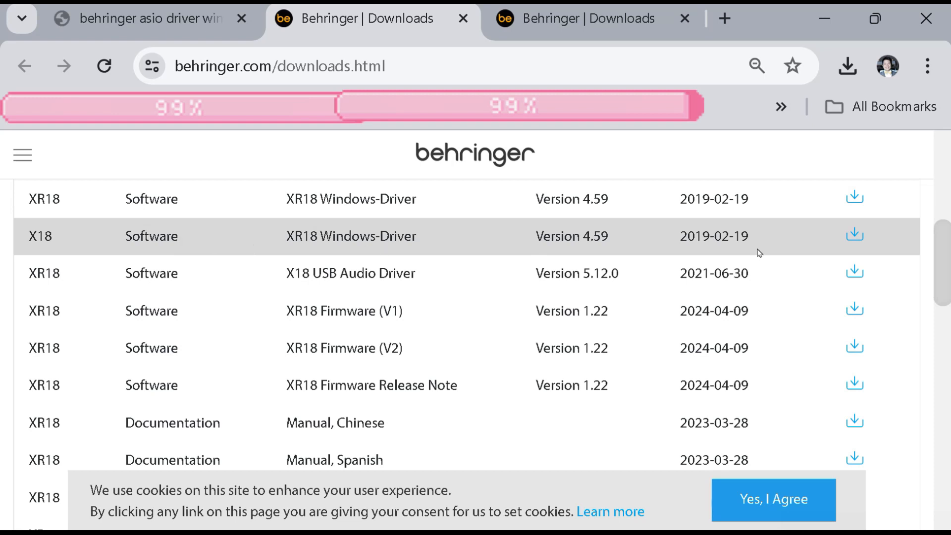
mouse_move(813, 250)
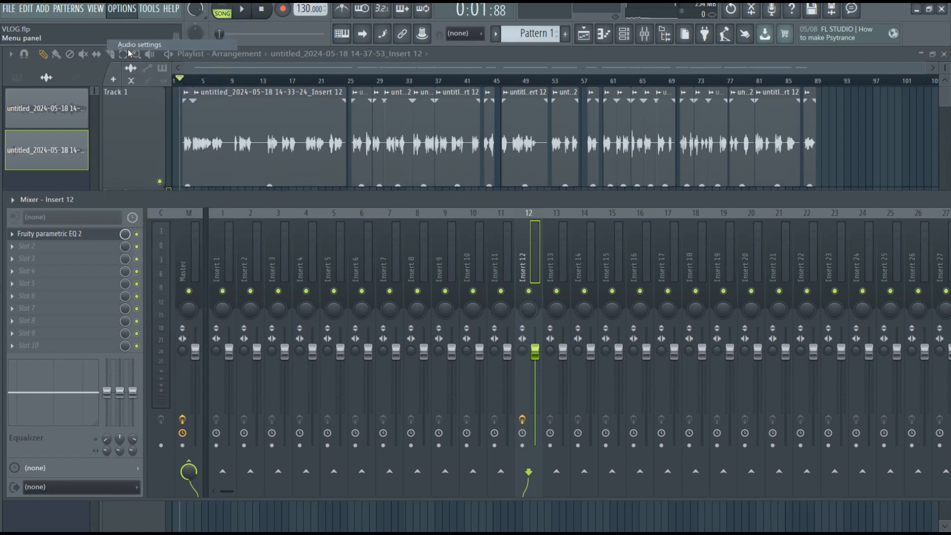
Step: Show the audio Device list in Audio settings, which includes the X-AIR ASIO Driver
click(138, 45)
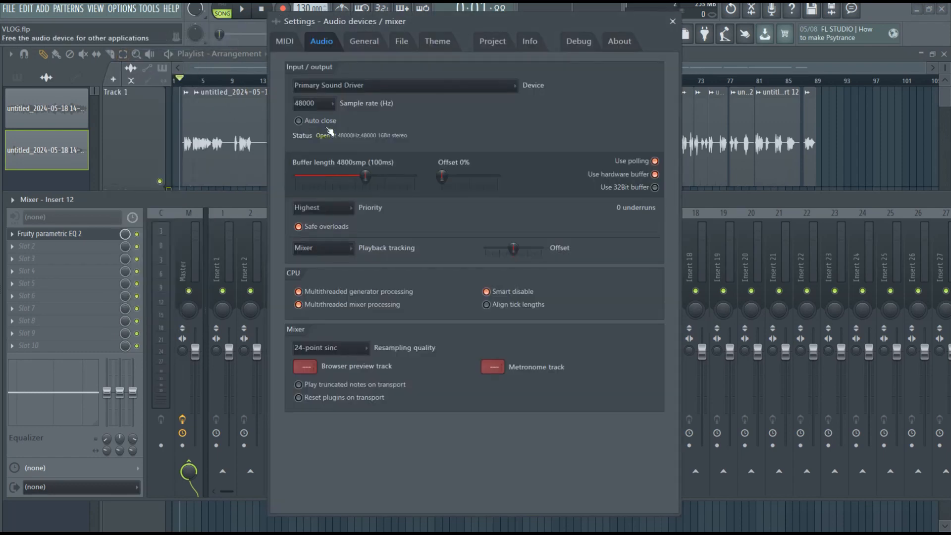
click(404, 85)
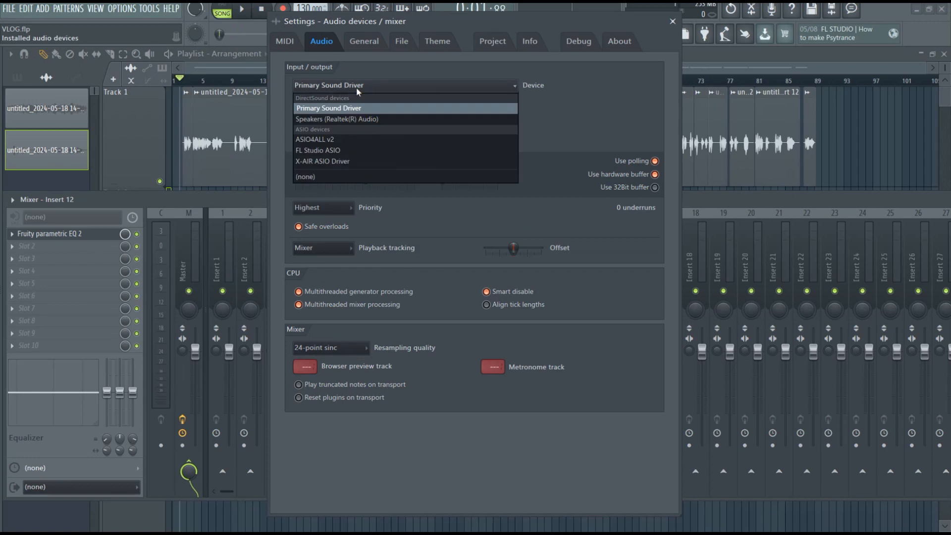
mouse_move(358, 160)
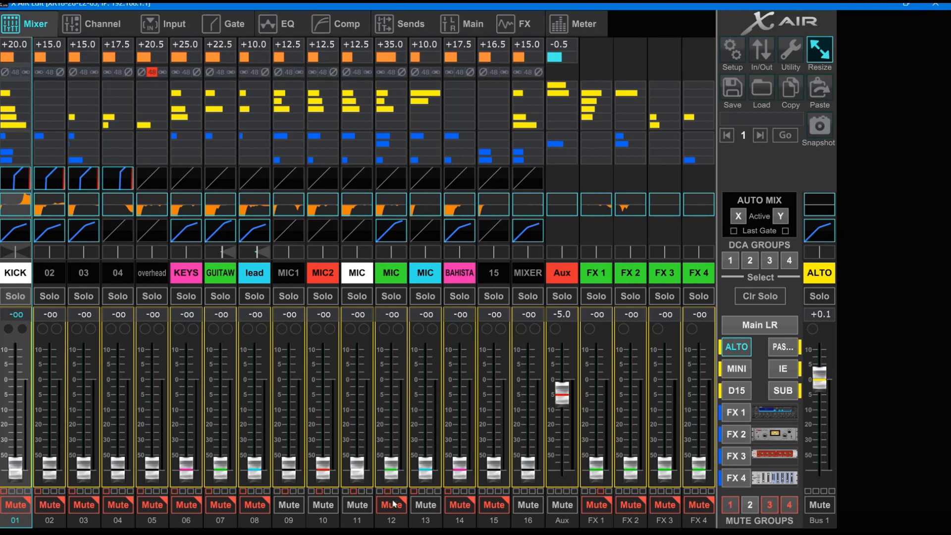
Step: Raise the channel 12 fader from off and settle it at about -0.5 dB
drag(390, 467, 390, 395)
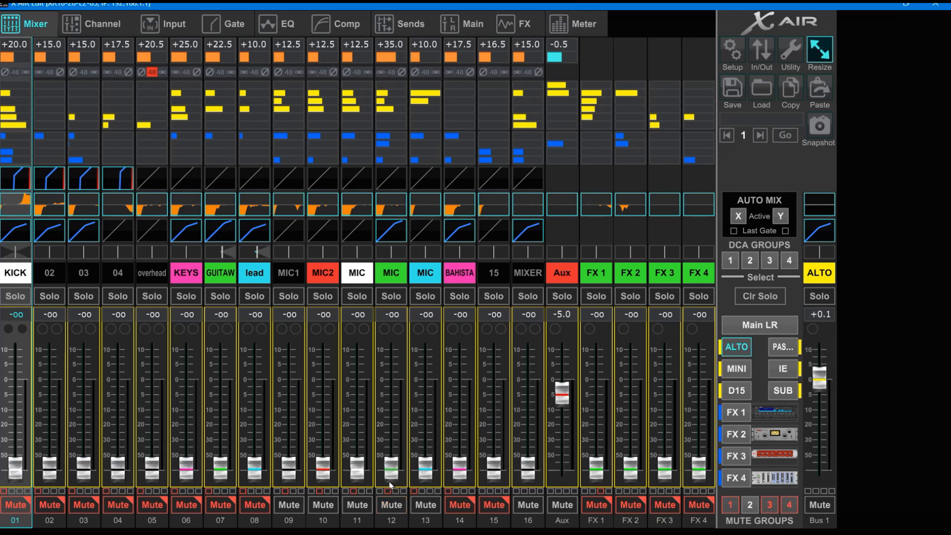
drag(390, 469, 390, 382)
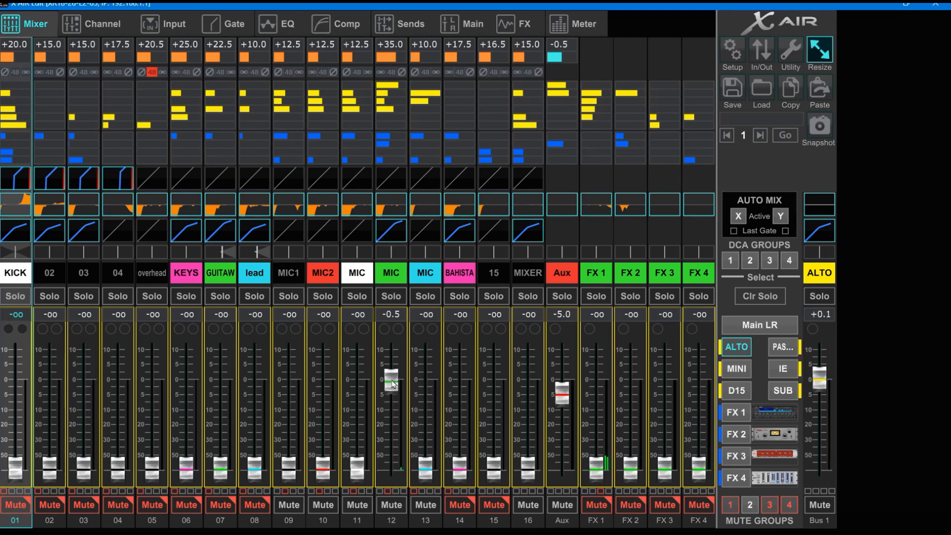
drag(390, 383, 391, 410)
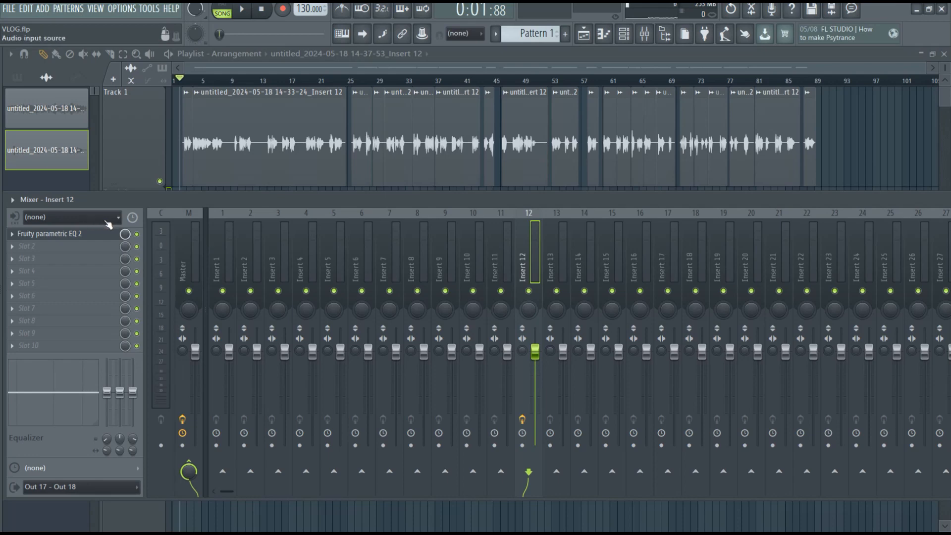
mouse_move(76, 225)
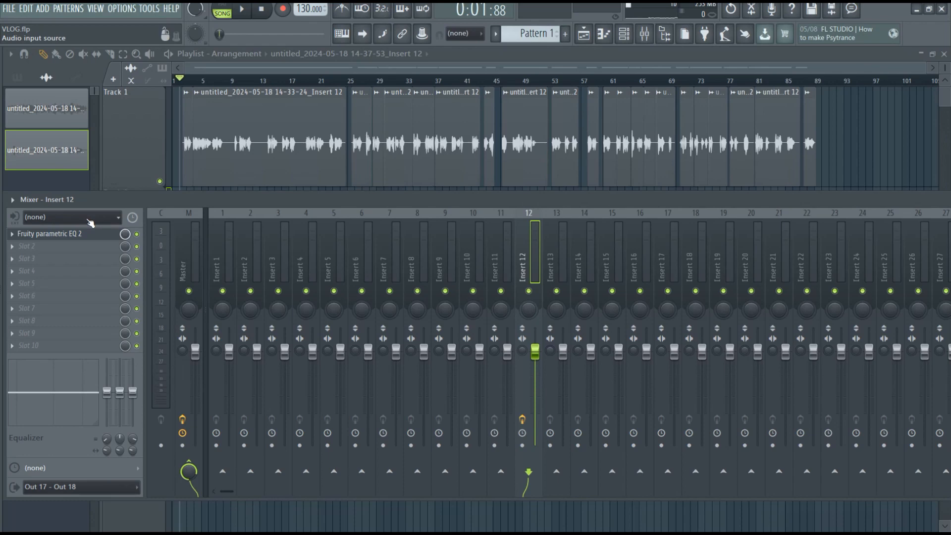
mouse_move(57, 228)
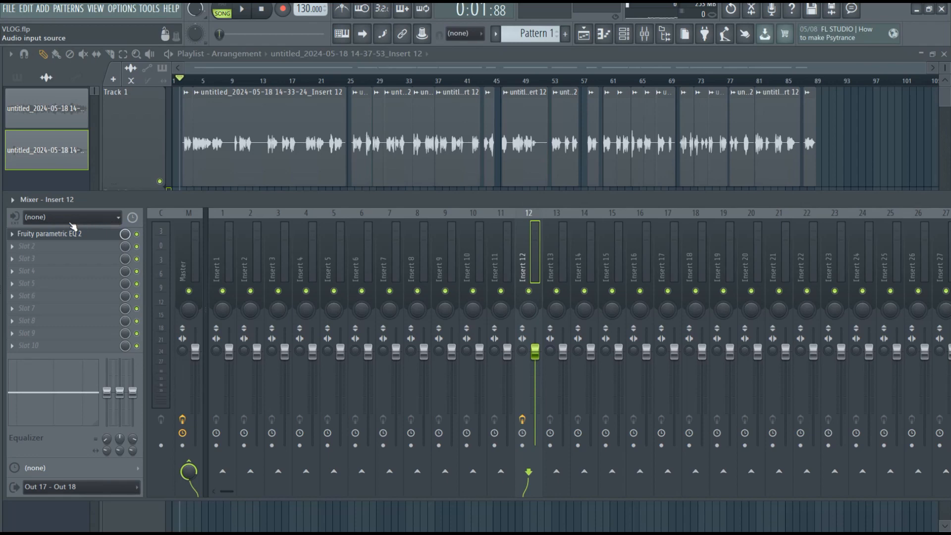
mouse_move(112, 225)
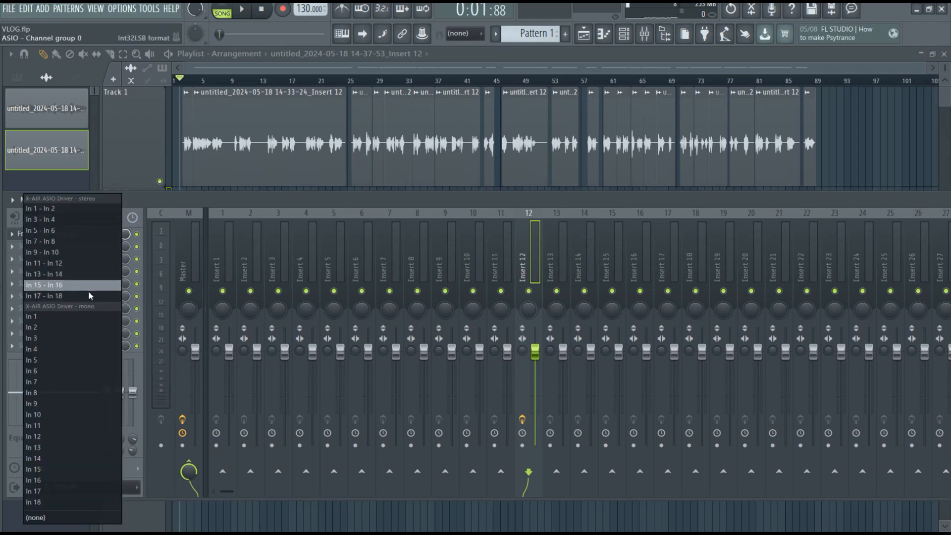
mouse_move(54, 403)
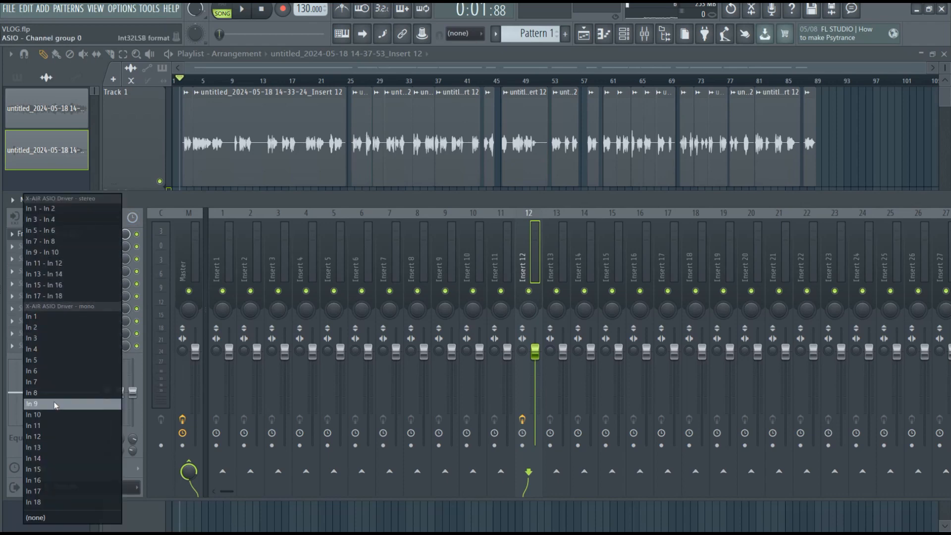
mouse_move(33, 437)
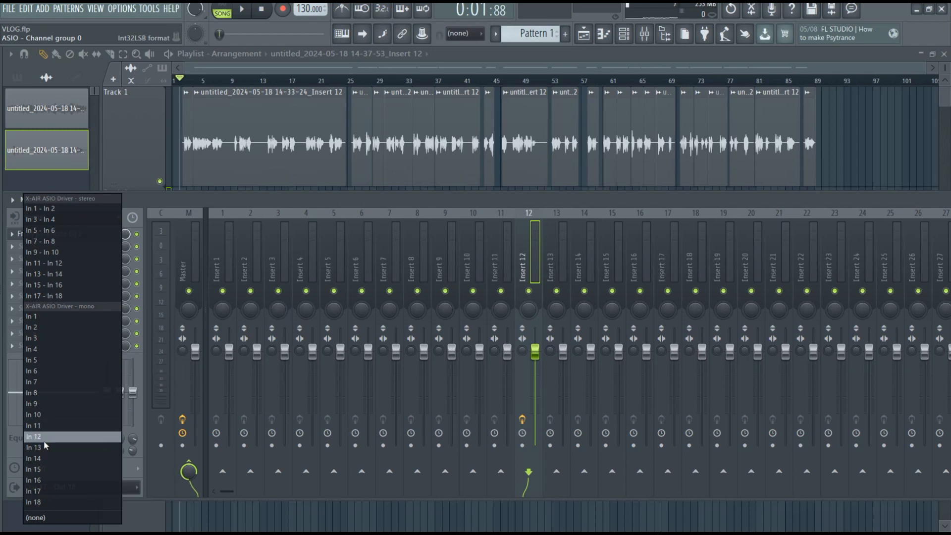
Step: Choose In 12 under X-AIR ASIO Driver mono as Insert 12's audio input
click(34, 437)
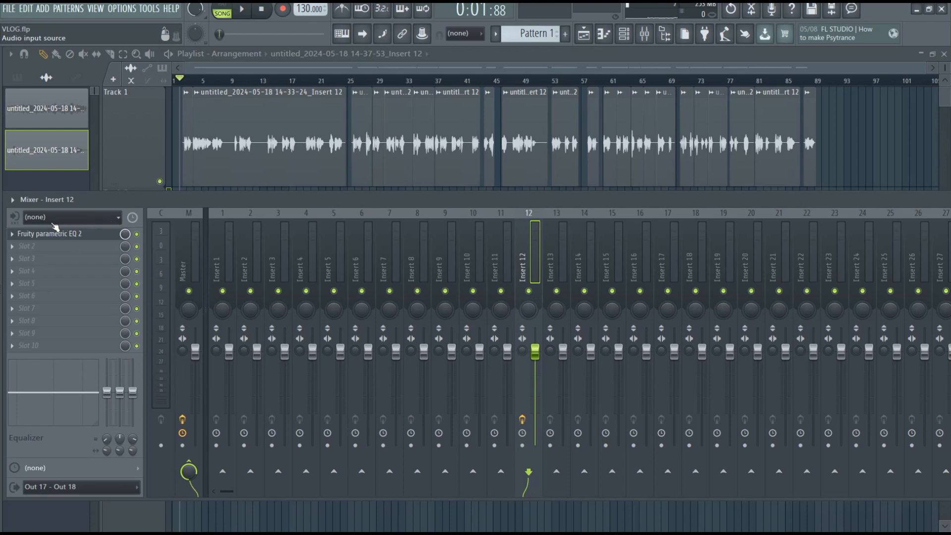
mouse_move(92, 221)
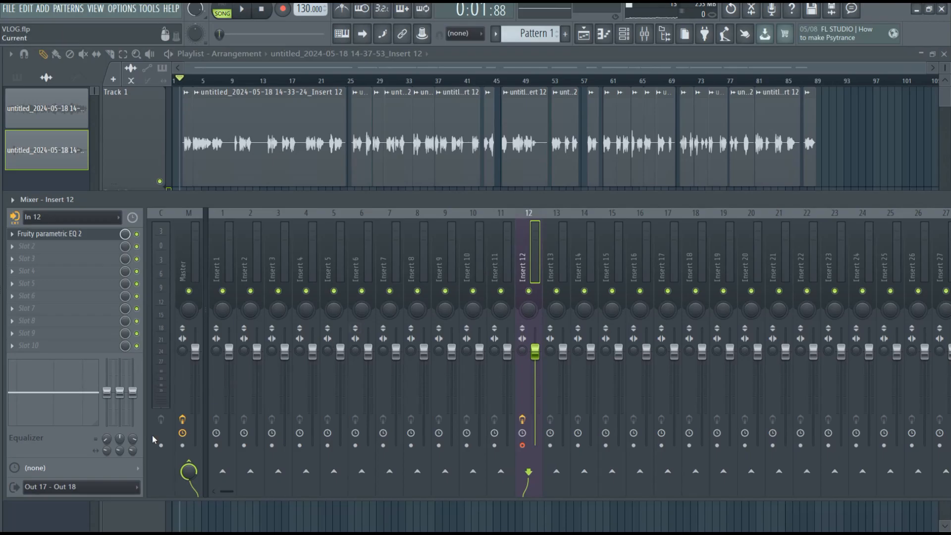
click(74, 486)
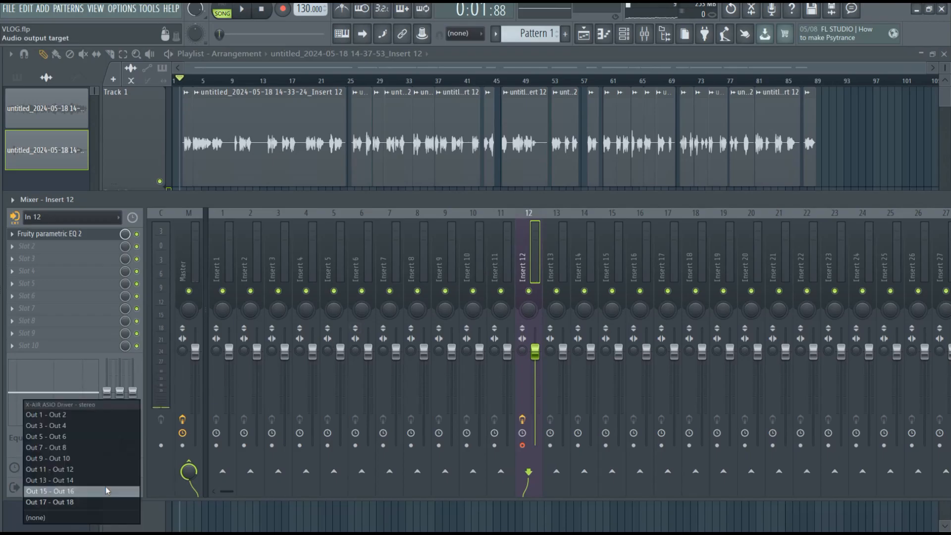
mouse_move(68, 501)
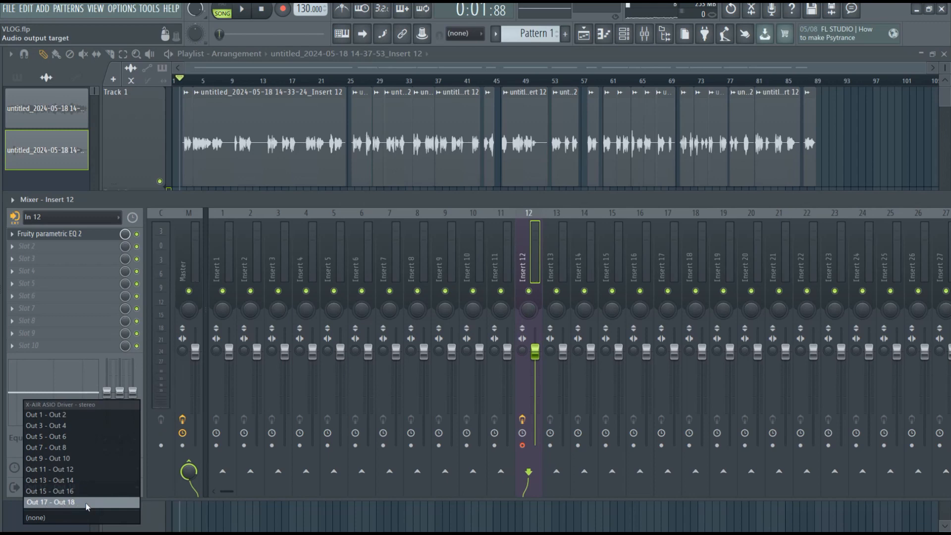
click(50, 502)
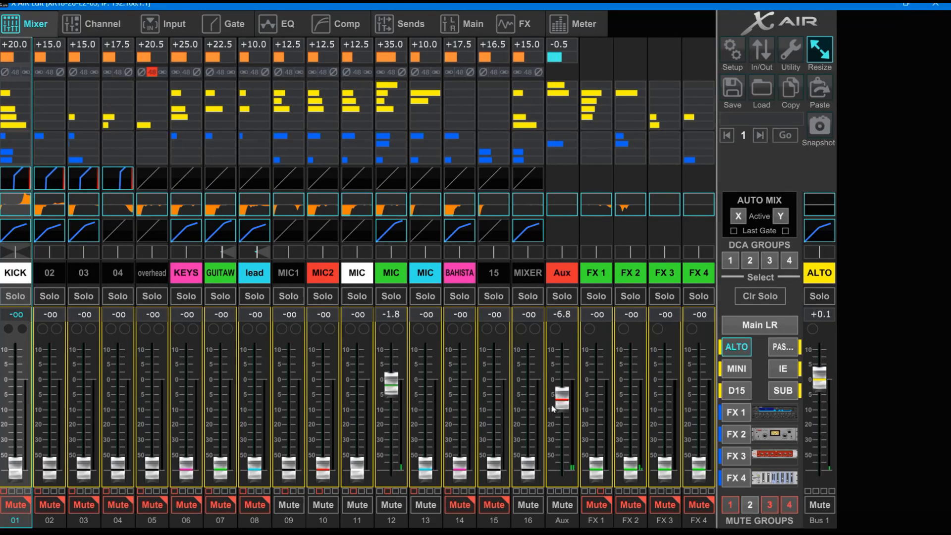
Step: Pull the Aux fader down to -20.0, then bring it back up to about -6.5 dB
drag(559, 397, 559, 425)
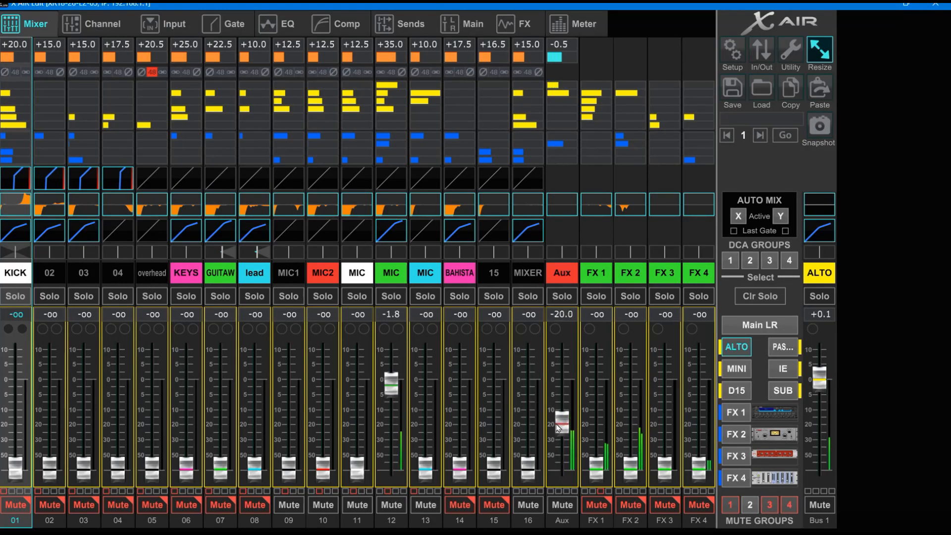
drag(558, 428, 559, 391)
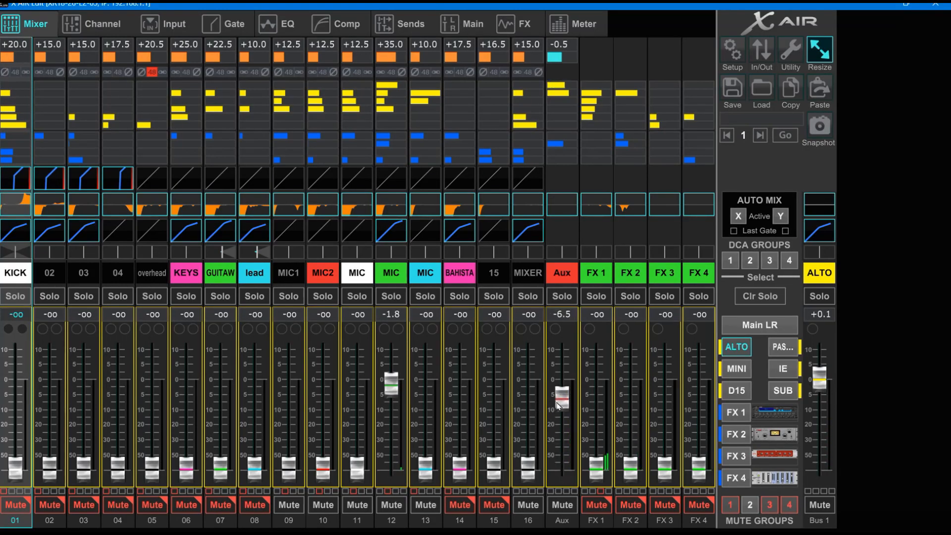